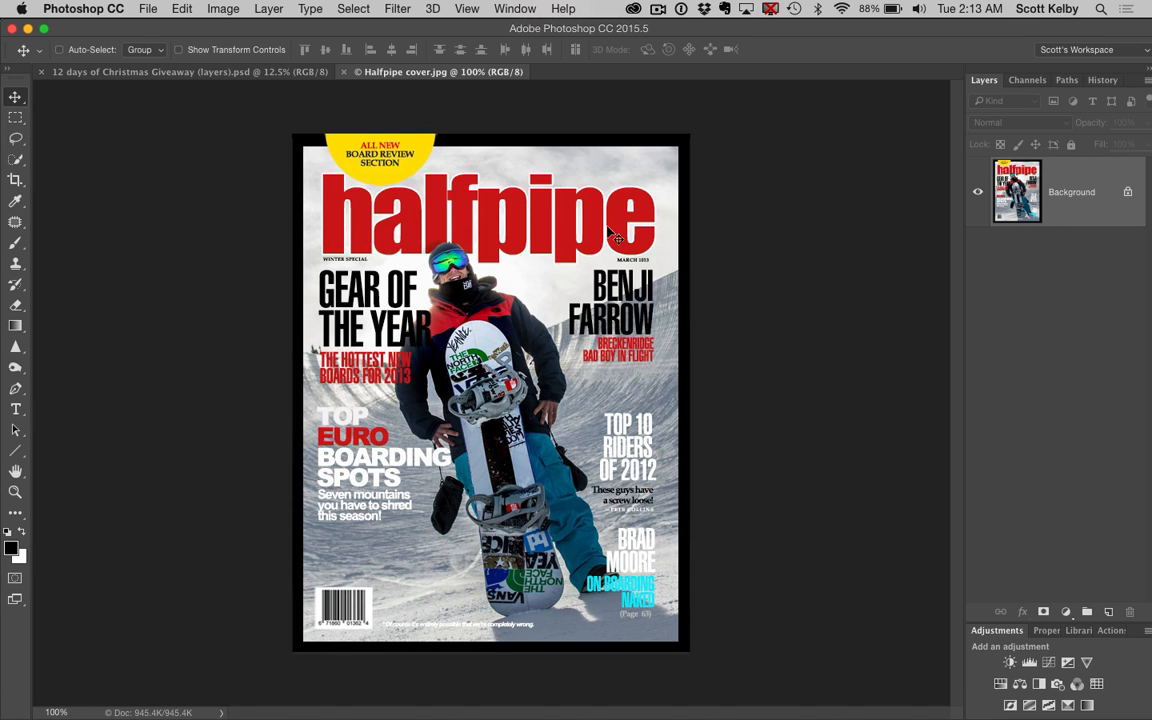
{"action": "mouse_move", "coordinate": [480, 205]}
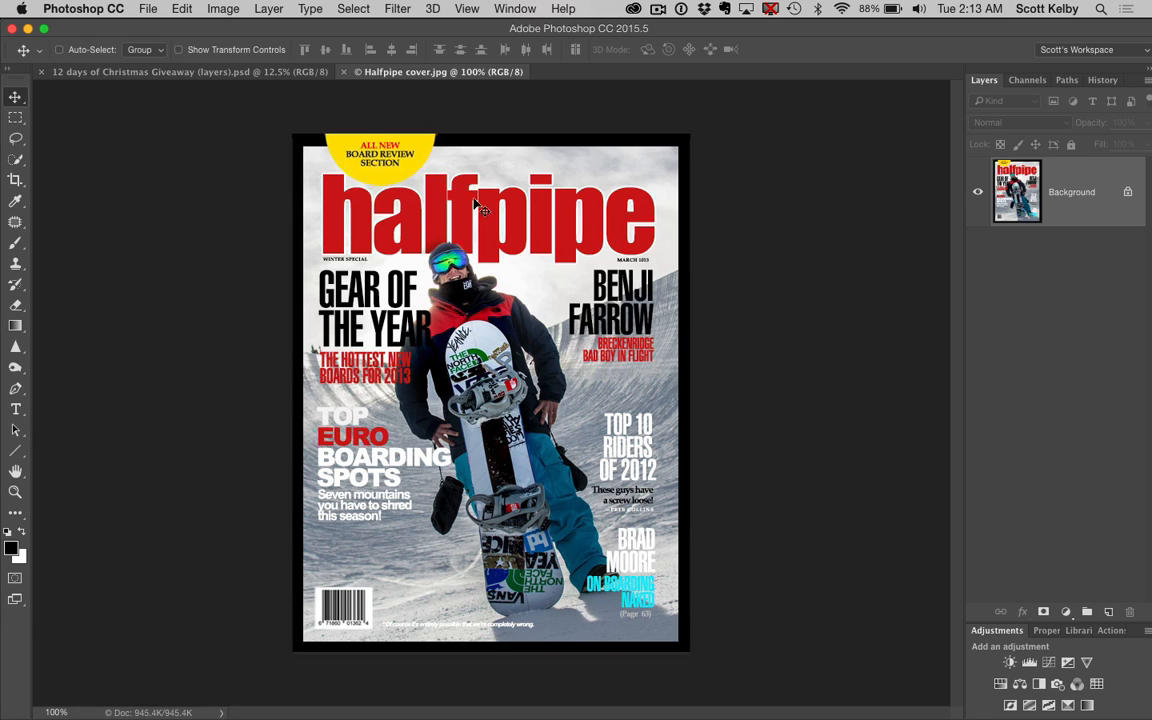
{"action": "mouse_move", "coordinate": [413, 200]}
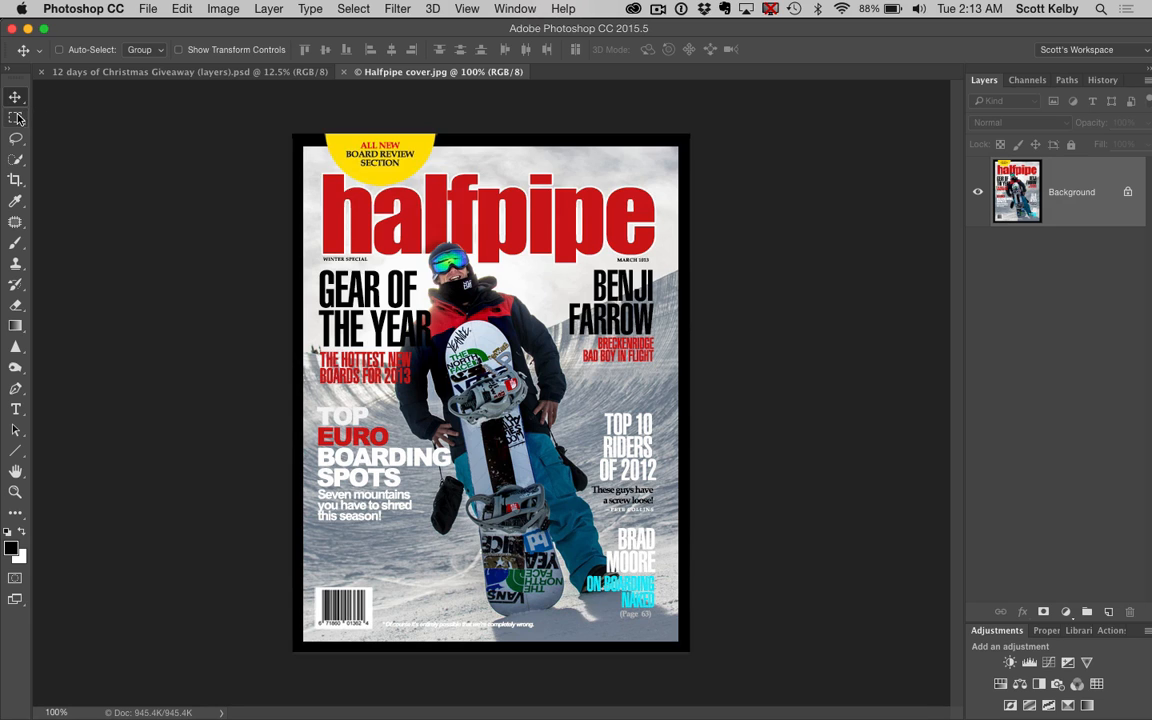
Select the halfpipe masthead with the Rectangular Marquee and reach the Type menu.
{"action": "left_click", "coordinate": [15, 118]}
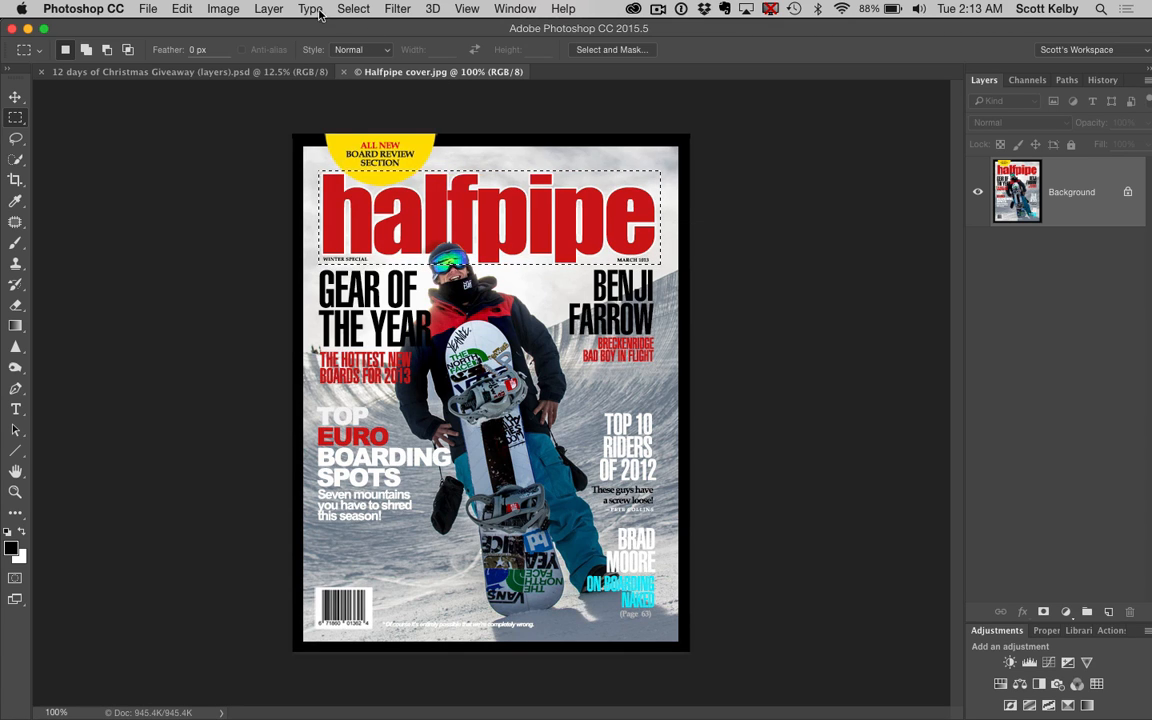
{"action": "left_click", "coordinate": [310, 8]}
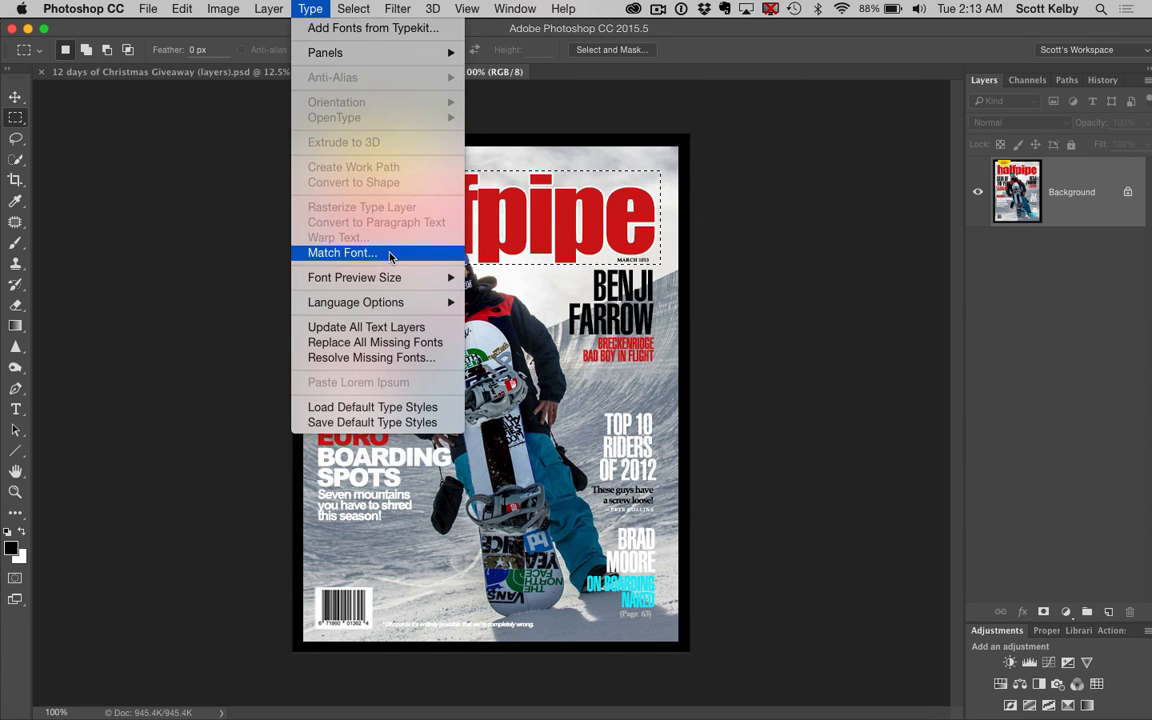
Run Match Font on the masthead, see Impact Regular as top match, and dismiss the results.
{"action": "left_click", "coordinate": [342, 252]}
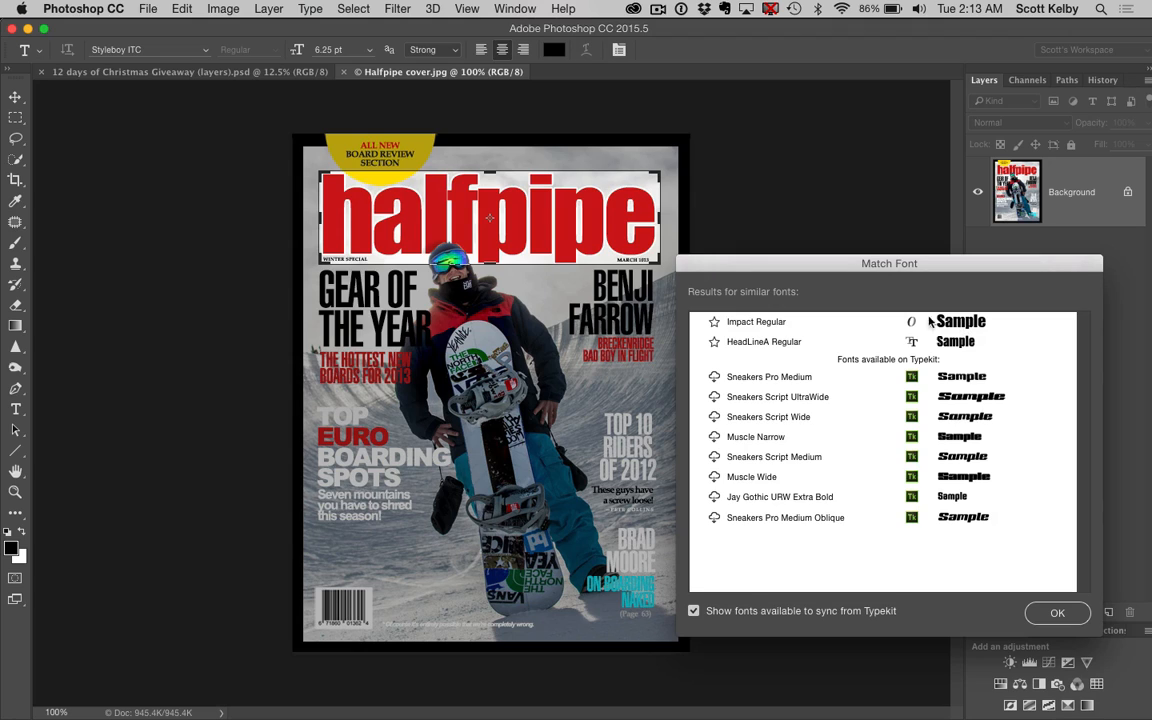
{"action": "mouse_move", "coordinate": [908, 268]}
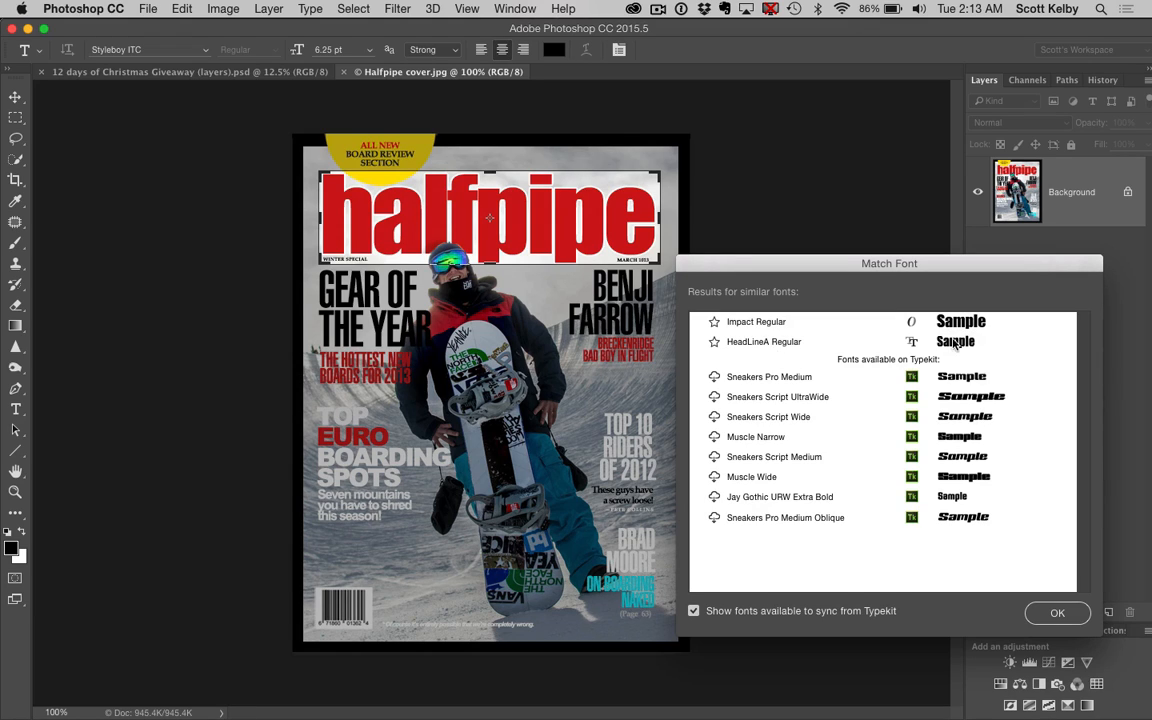
{"action": "mouse_move", "coordinate": [936, 347]}
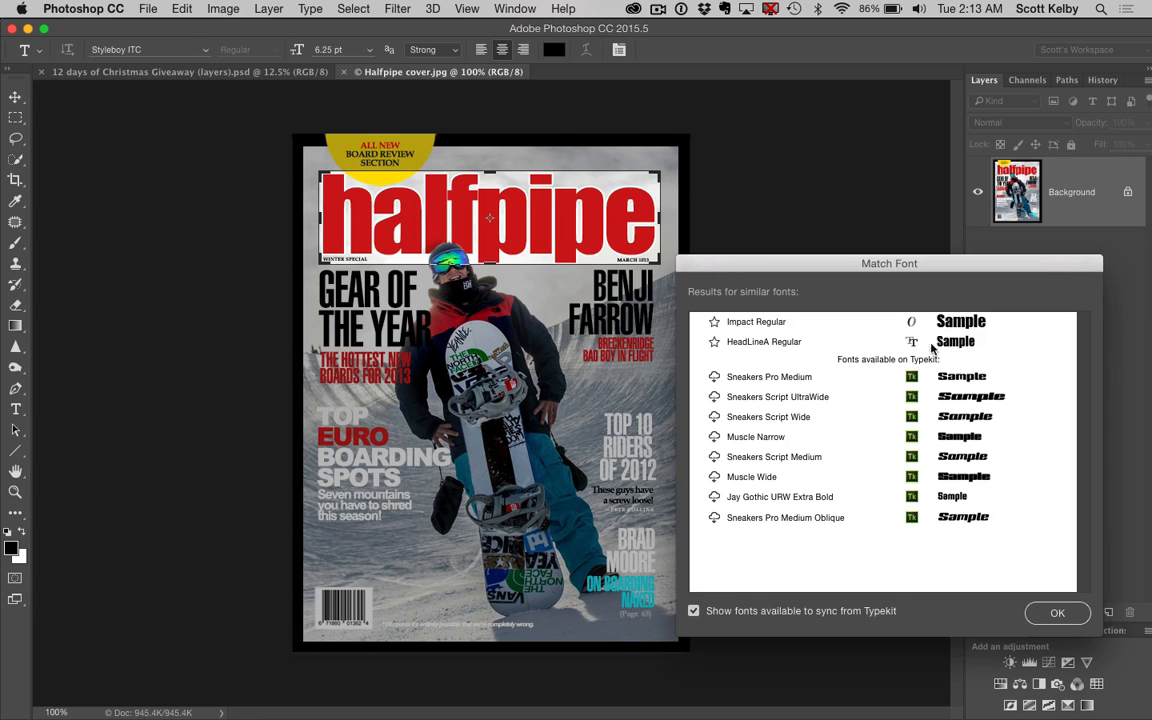
{"action": "mouse_move", "coordinate": [975, 328]}
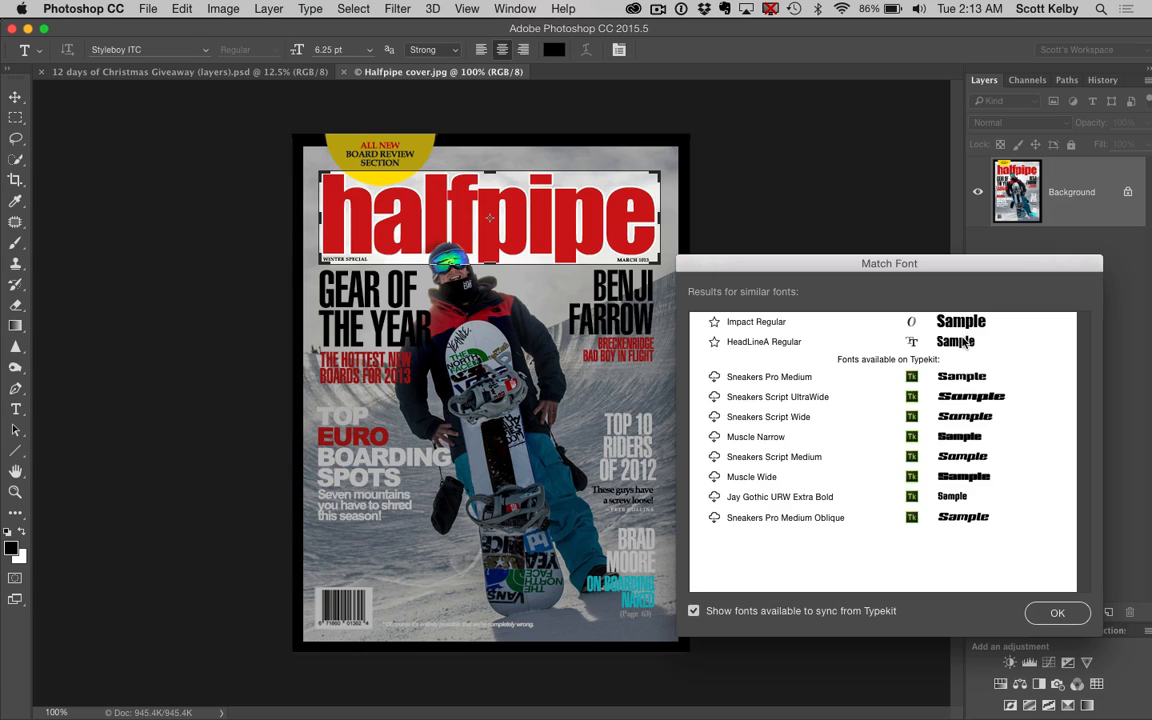
{"action": "mouse_move", "coordinate": [857, 363]}
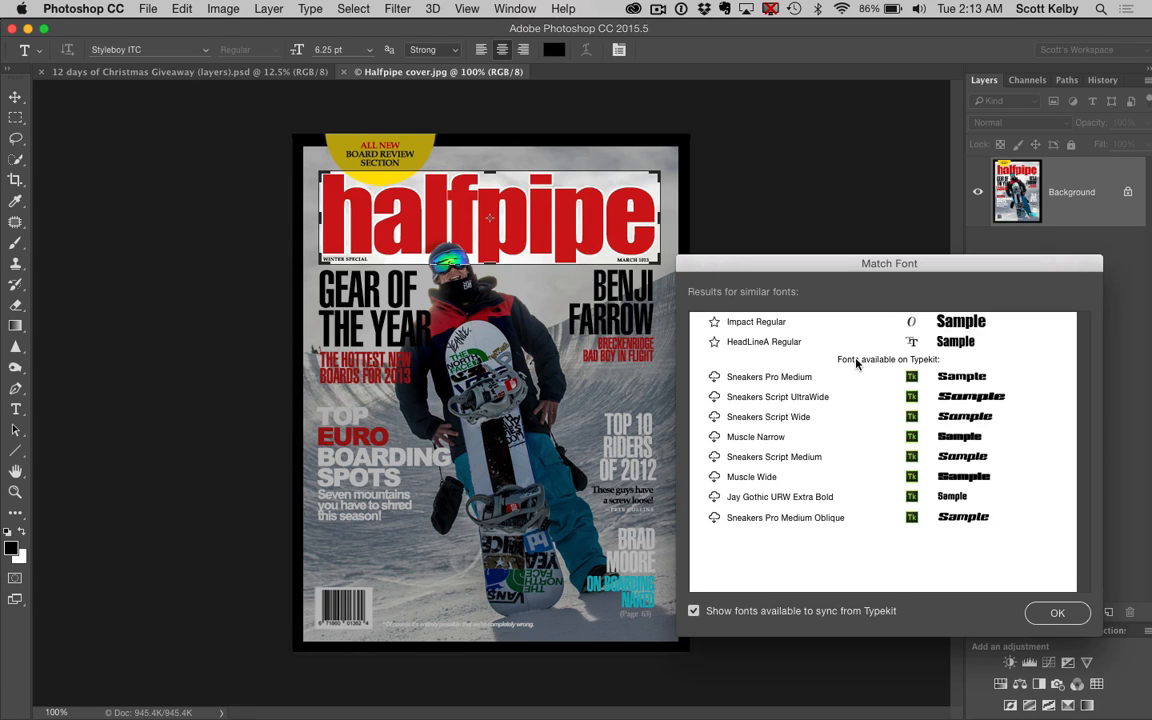
{"action": "mouse_move", "coordinate": [715, 378]}
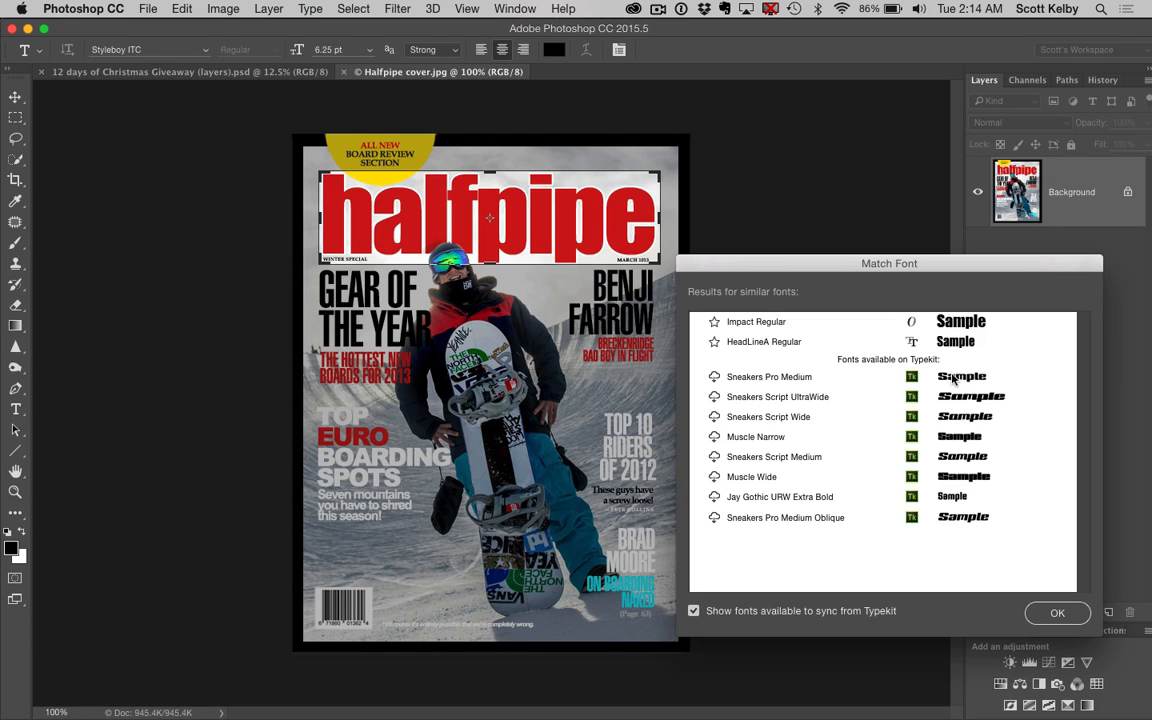
{"action": "mouse_move", "coordinate": [980, 321]}
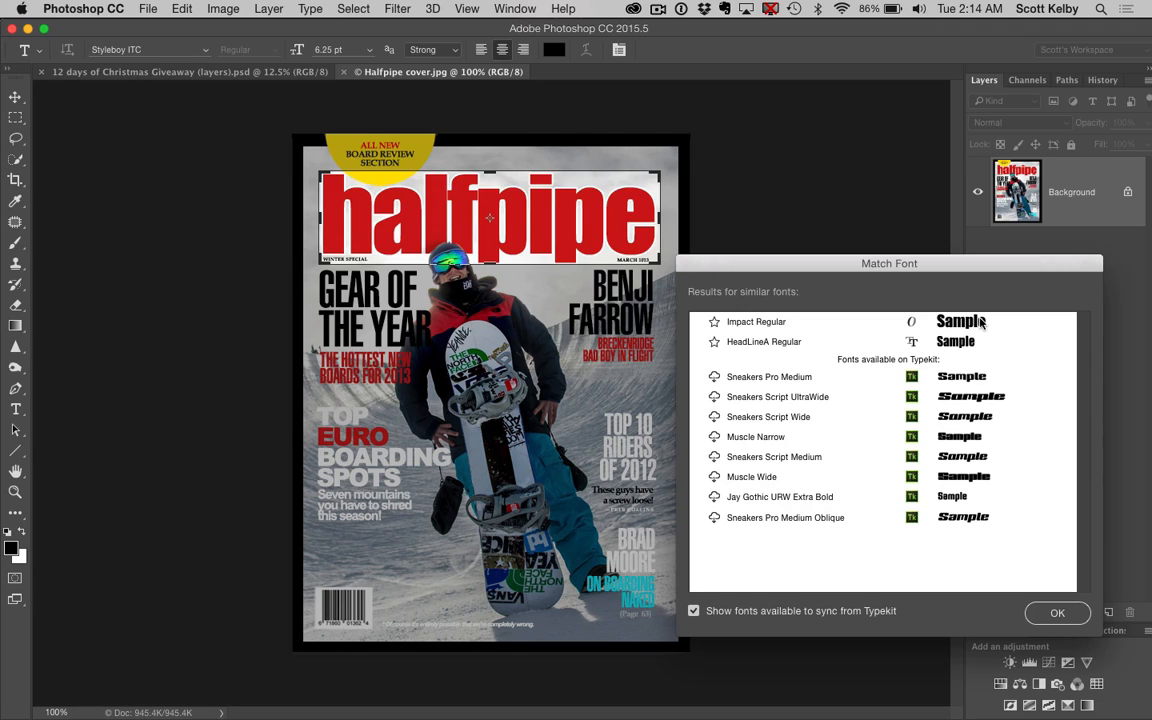
{"action": "mouse_move", "coordinate": [980, 322]}
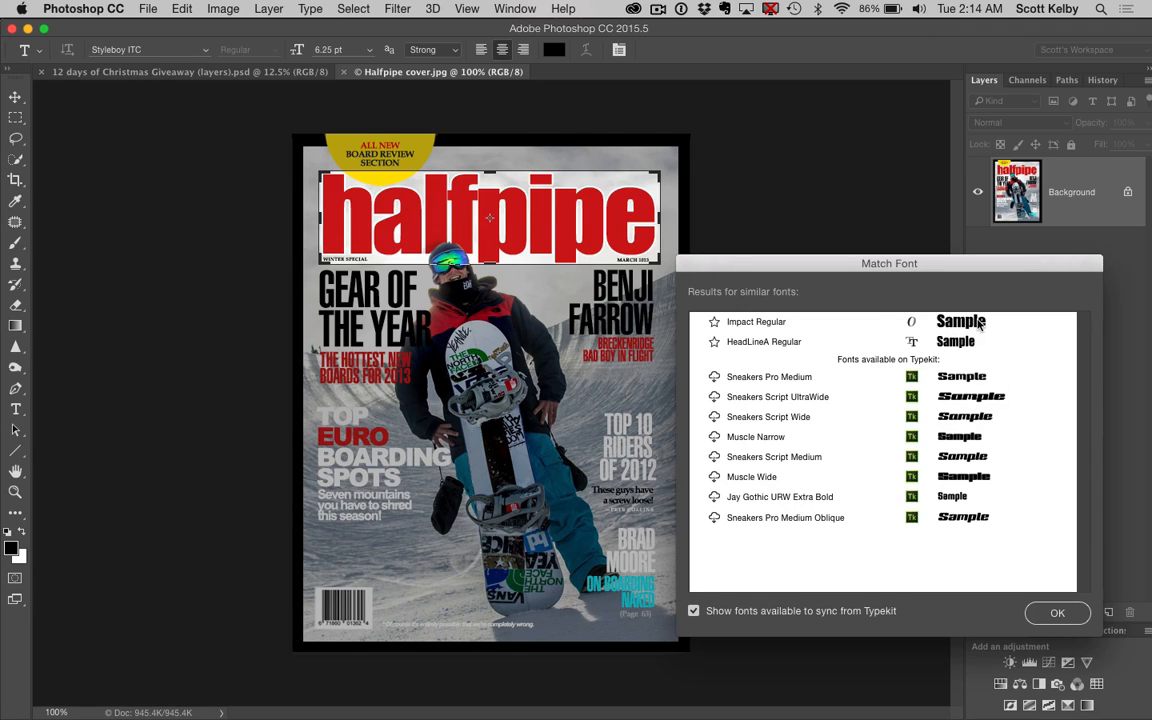
{"action": "mouse_move", "coordinate": [992, 318]}
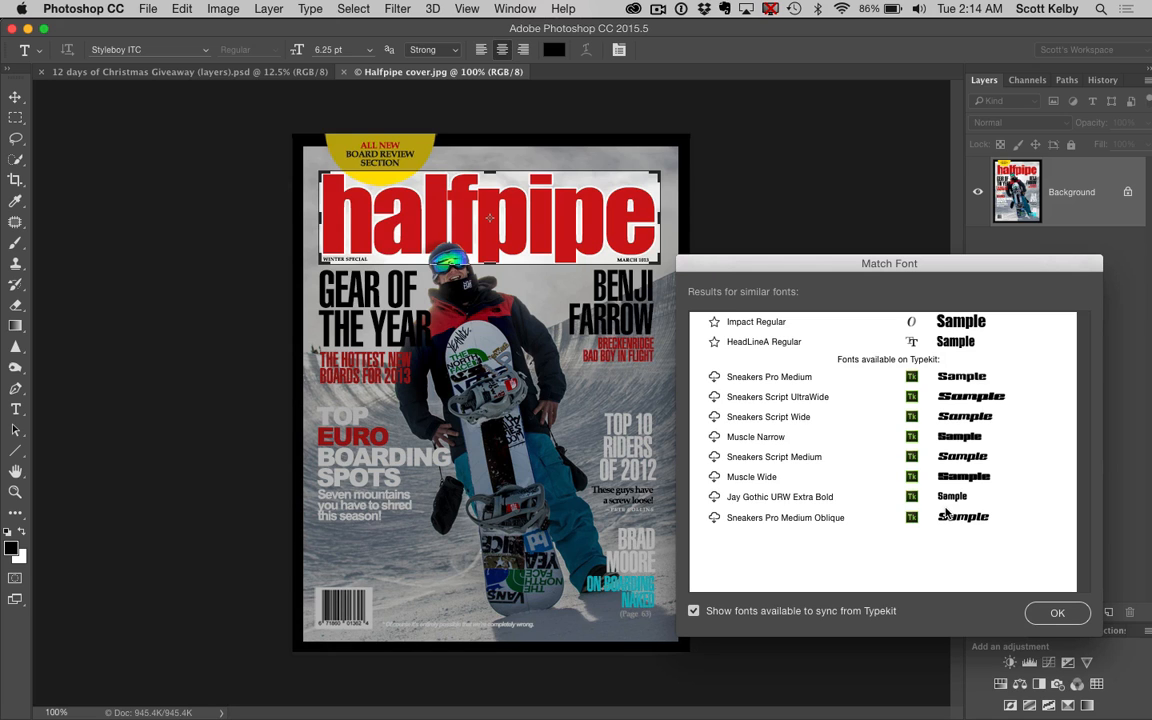
{"action": "left_click", "coordinate": [1056, 613]}
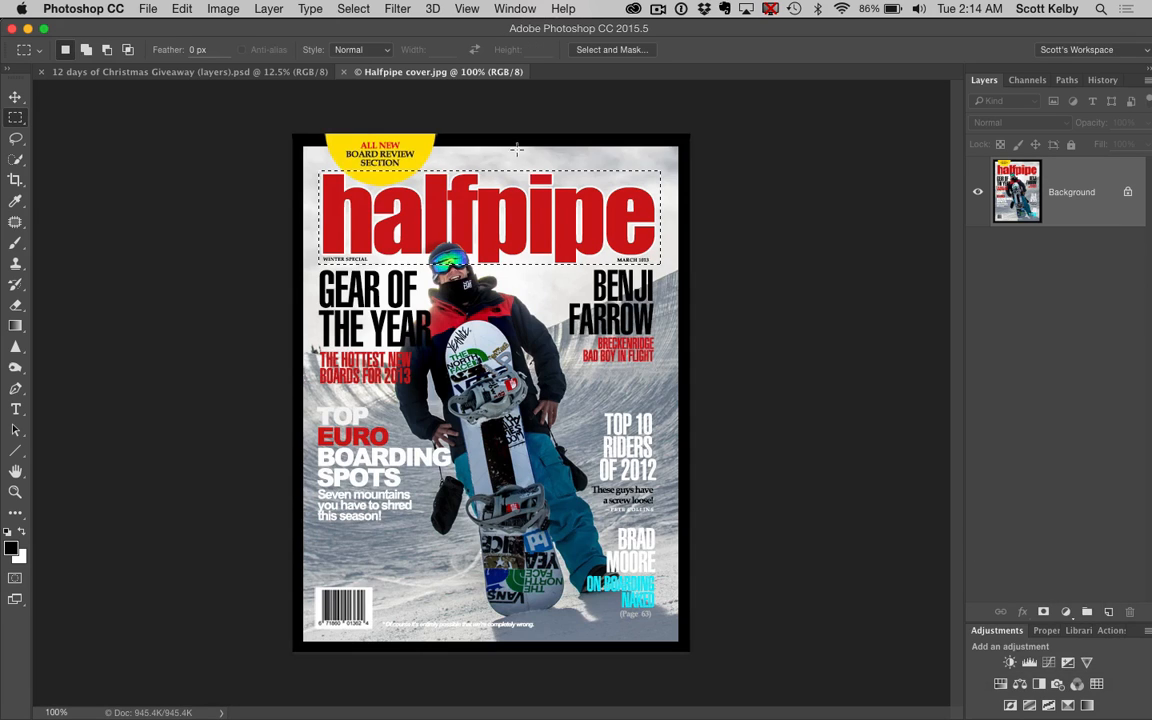
Marquee-select the script title on the 12 Days of Christmas document and reach the Type menu.
{"action": "left_click", "coordinate": [165, 71]}
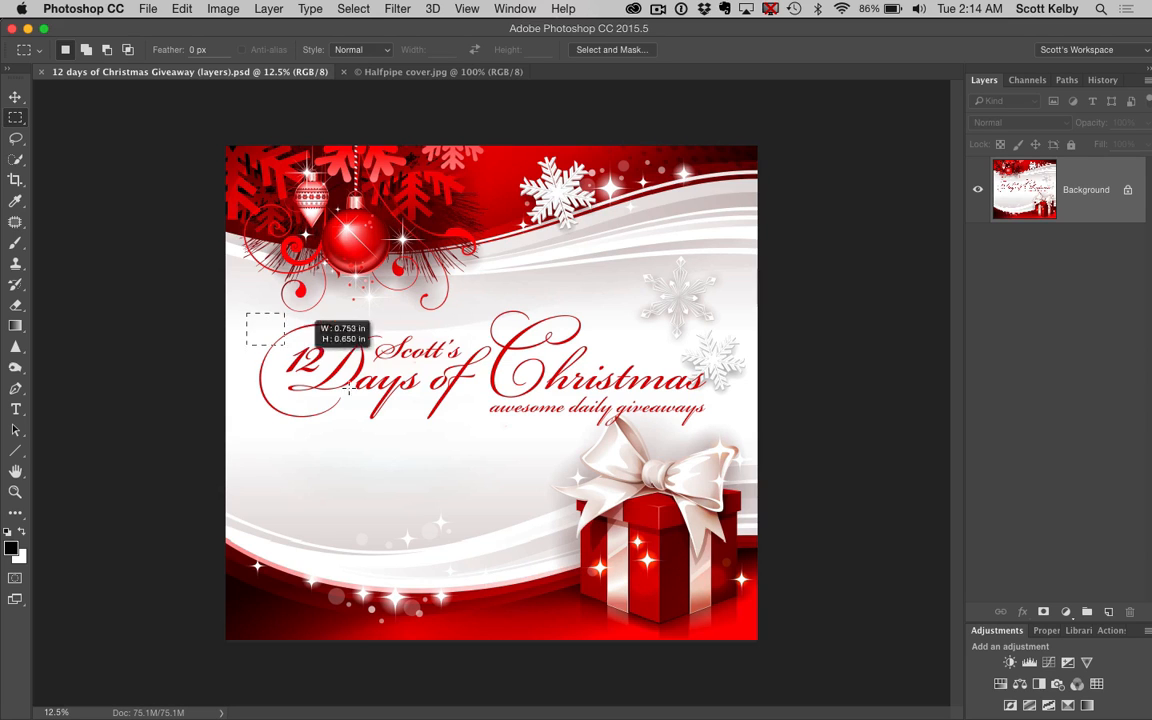
{"action": "left_click_drag", "start_coordinate": [267, 330], "coordinate": [742, 432]}
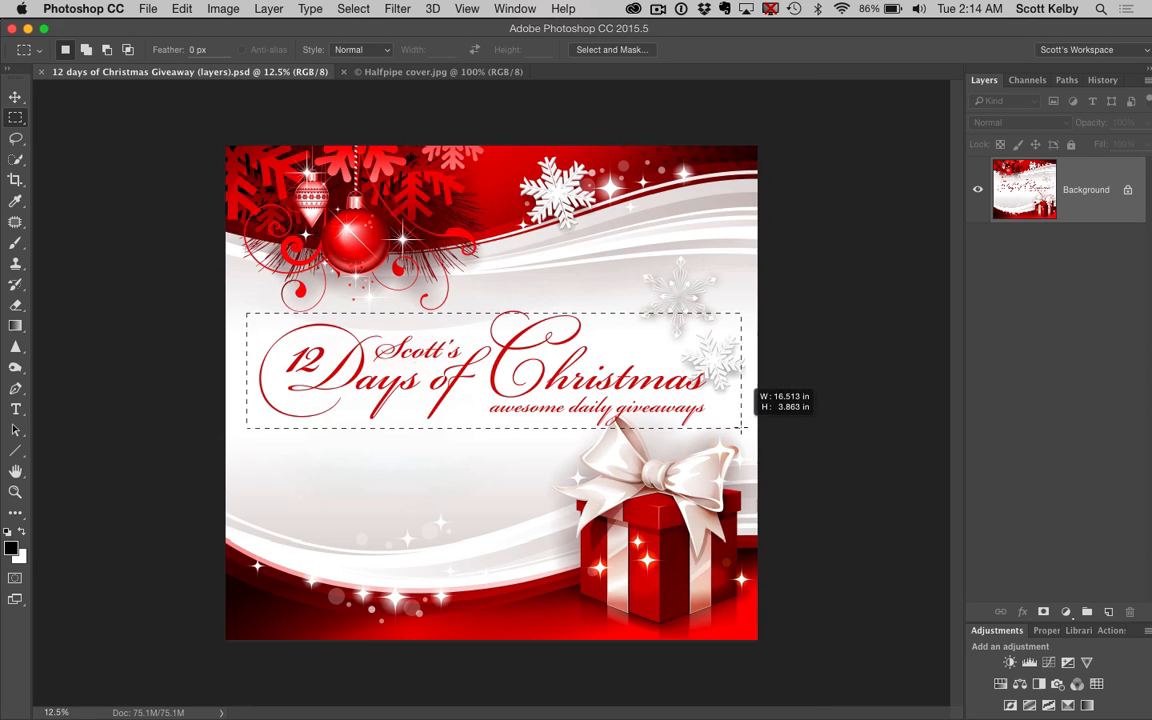
{"action": "left_click", "coordinate": [310, 8]}
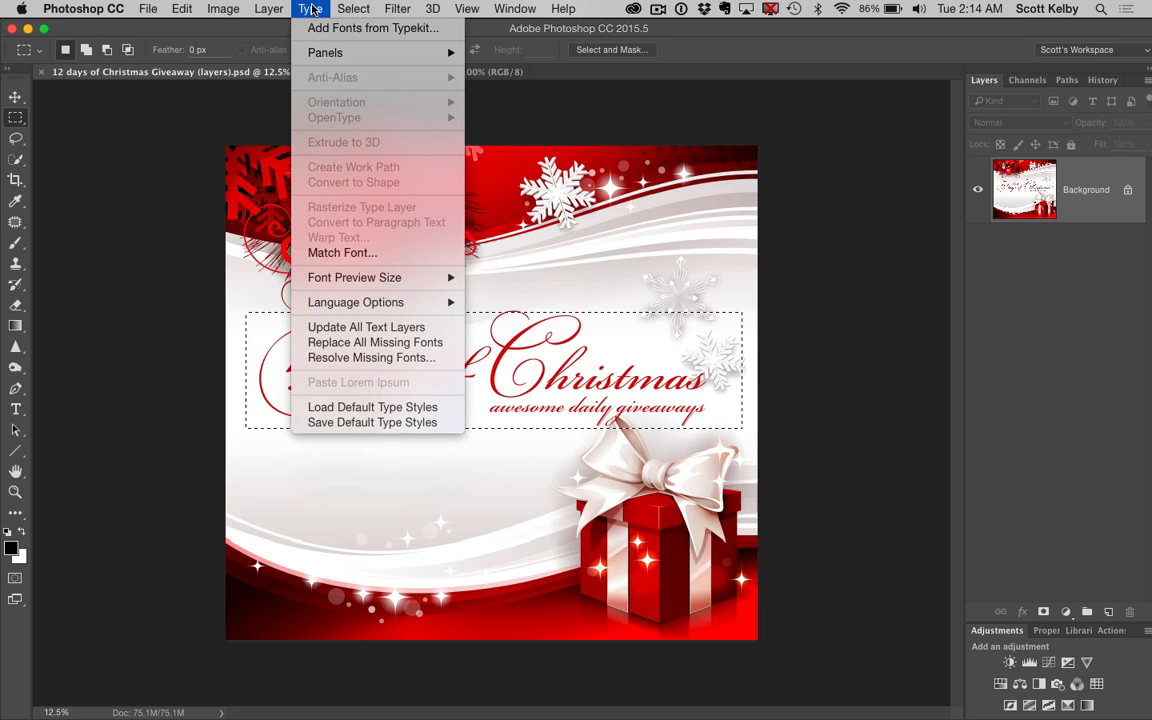
Run Match Font on the script title, listing Bickham Script Pro Regular first with Typekit alternatives.
{"action": "left_click", "coordinate": [342, 252]}
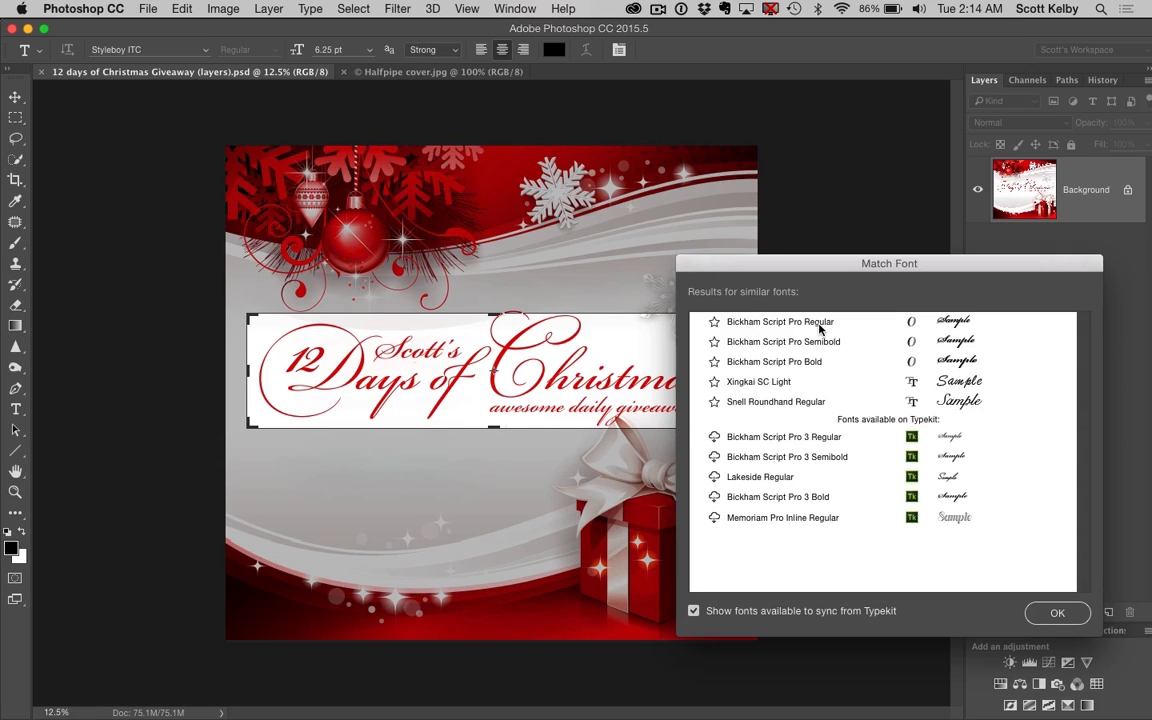
{"action": "mouse_move", "coordinate": [738, 322]}
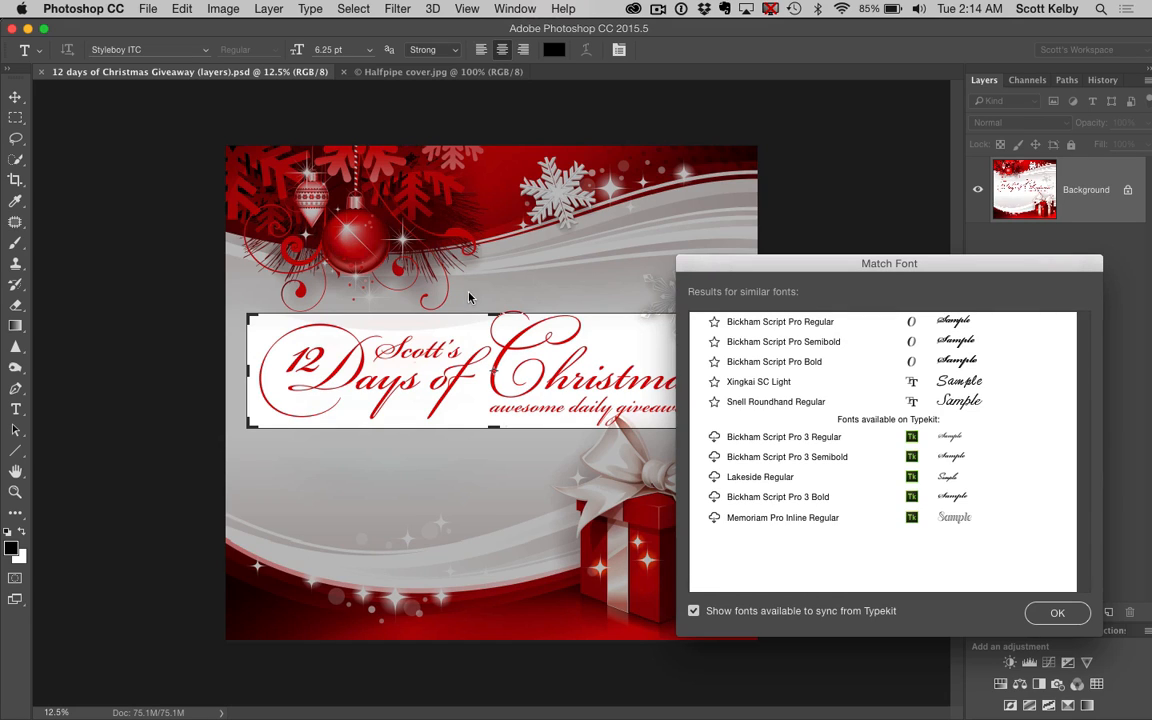
{"action": "mouse_move", "coordinate": [533, 403]}
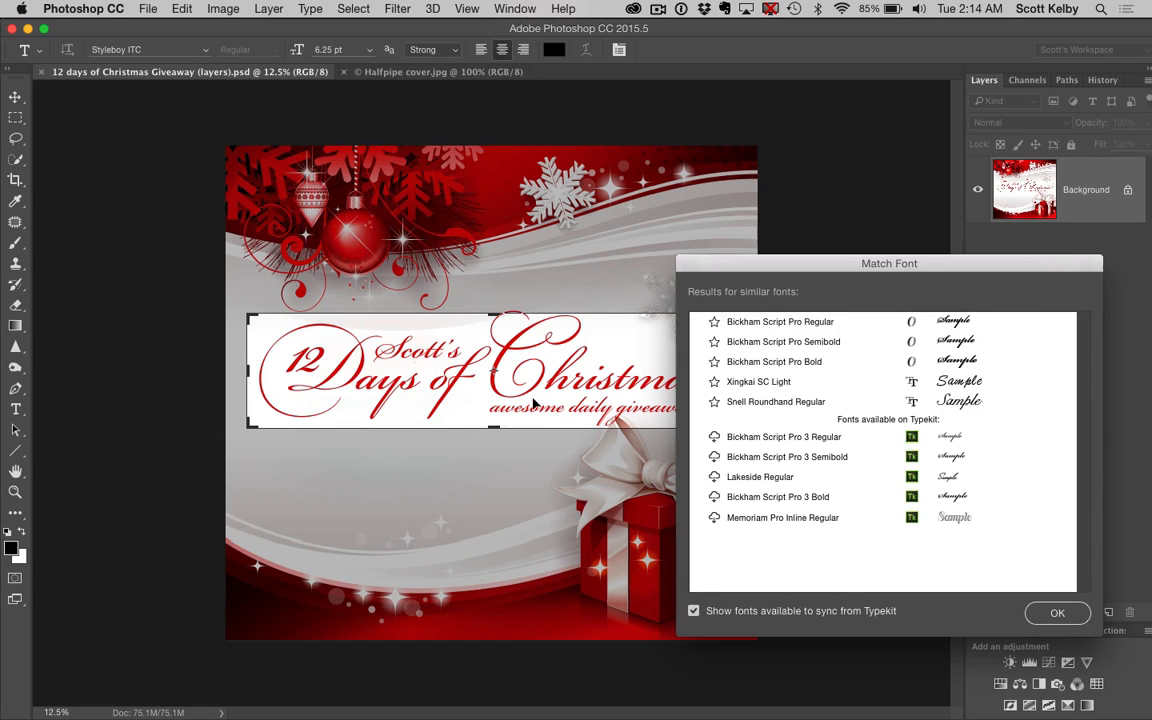
{"action": "mouse_move", "coordinate": [895, 343]}
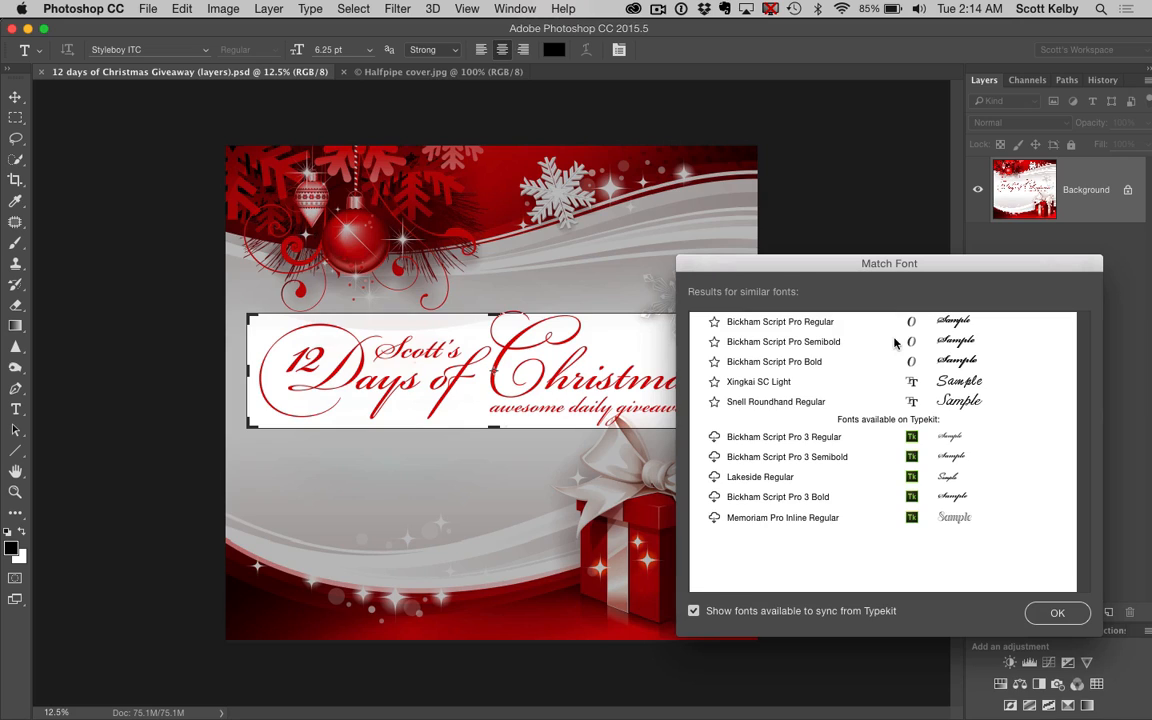
{"action": "mouse_move", "coordinate": [962, 412]}
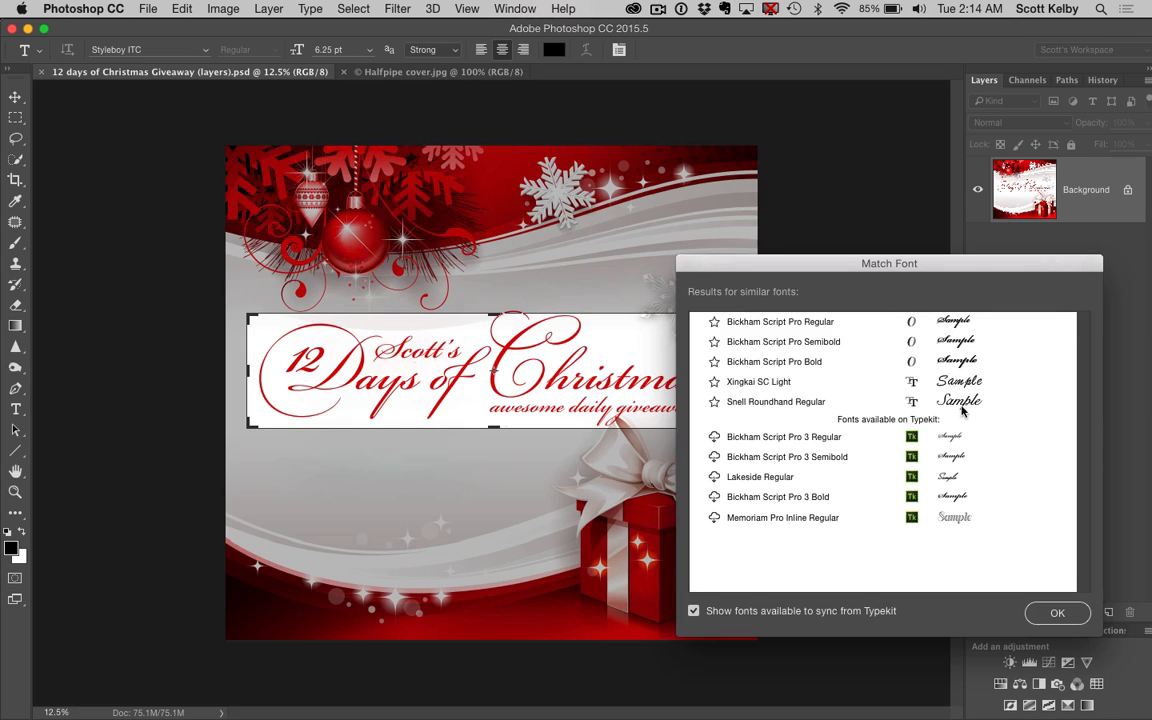
{"action": "mouse_move", "coordinate": [852, 430]}
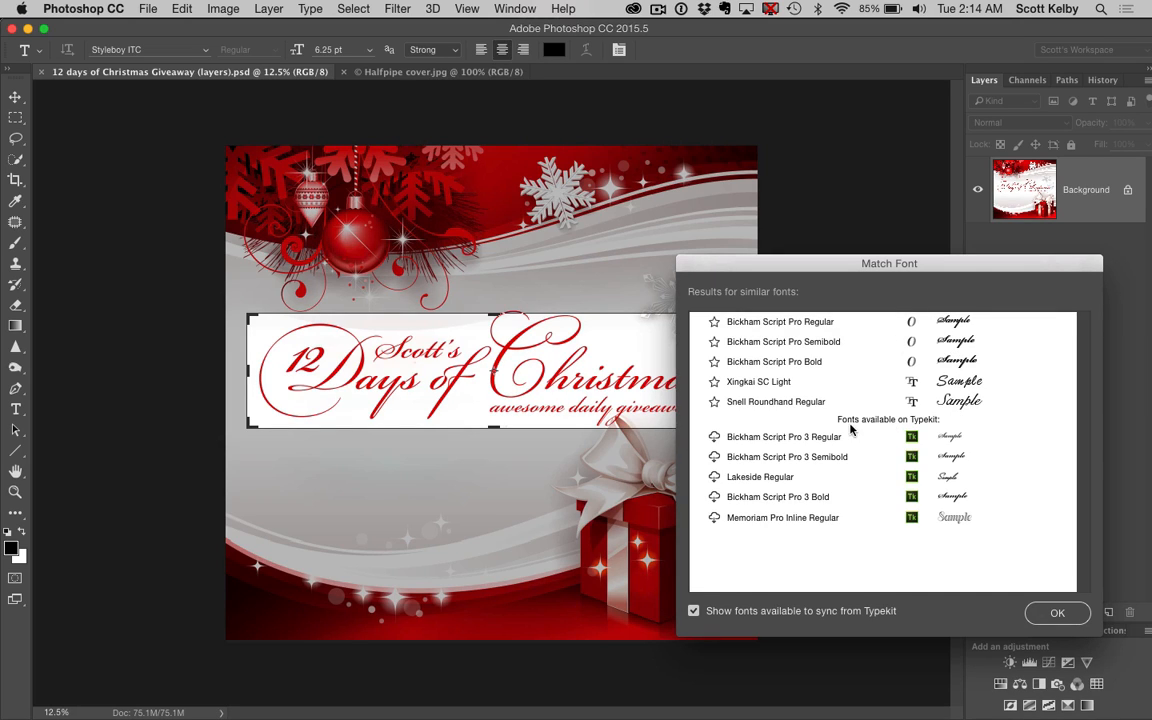
{"action": "mouse_move", "coordinate": [880, 515]}
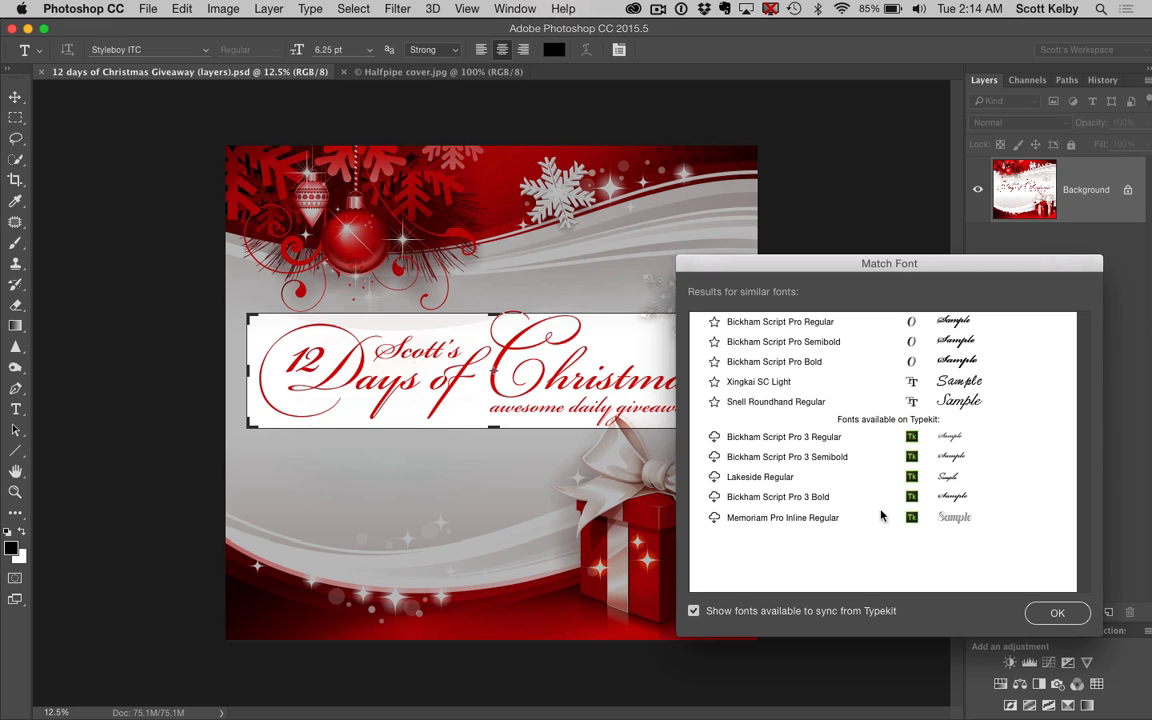
{"action": "mouse_move", "coordinate": [717, 460]}
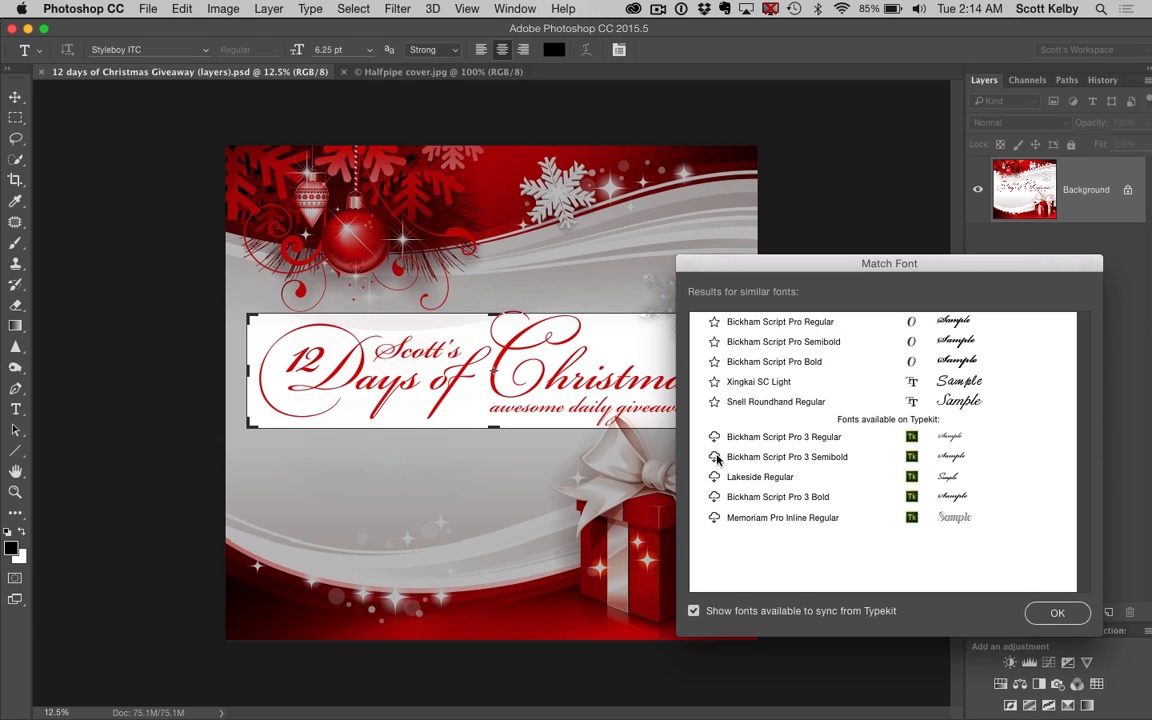